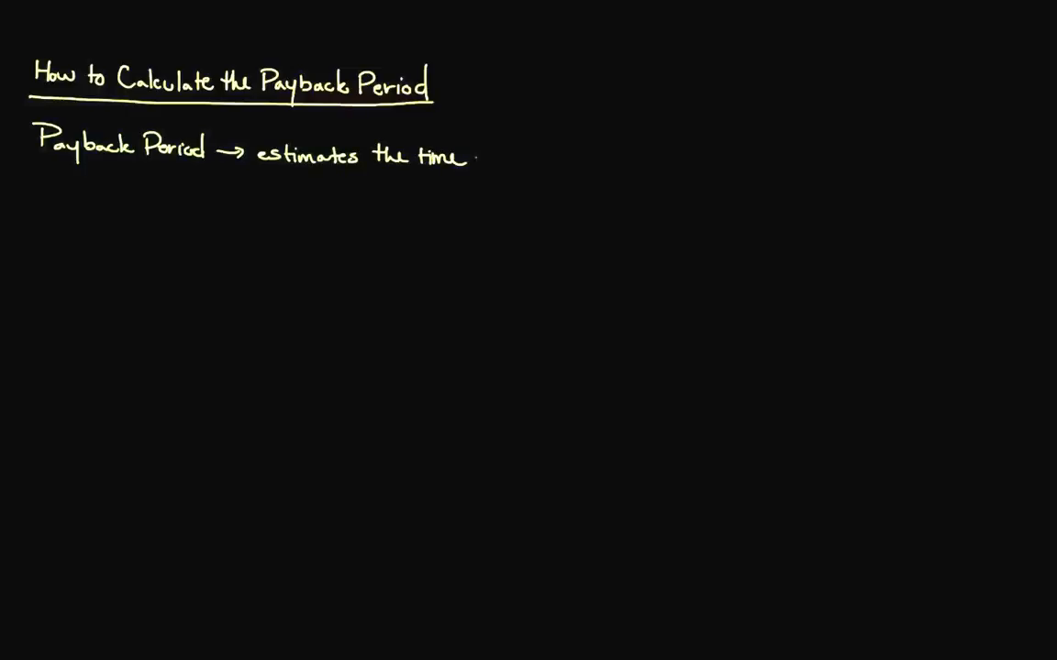
{"action": "type", "text": "required to recov"}
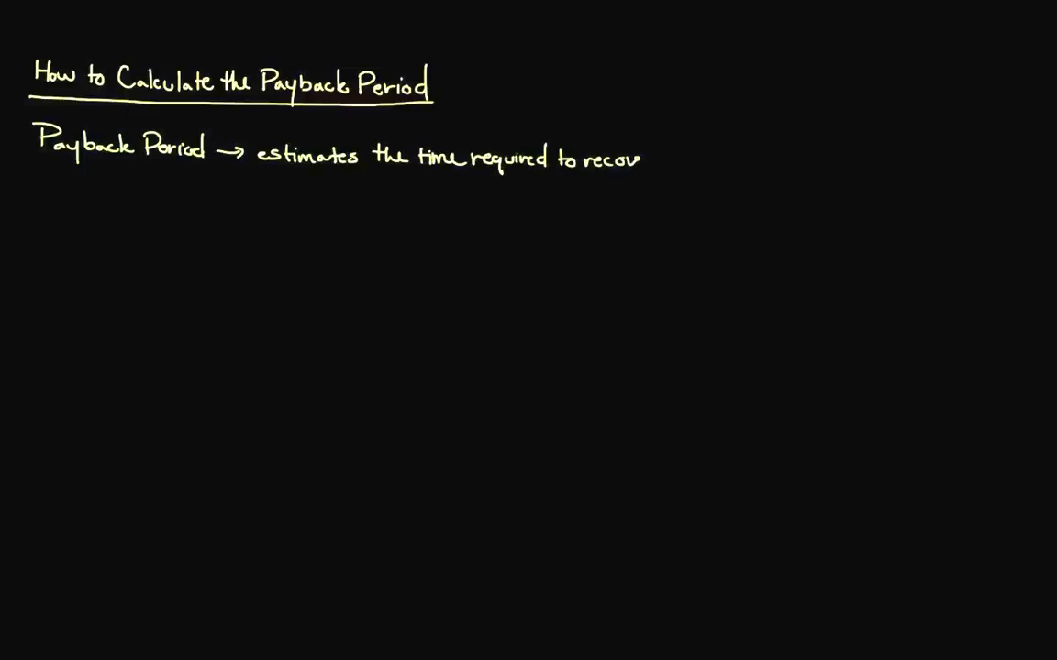